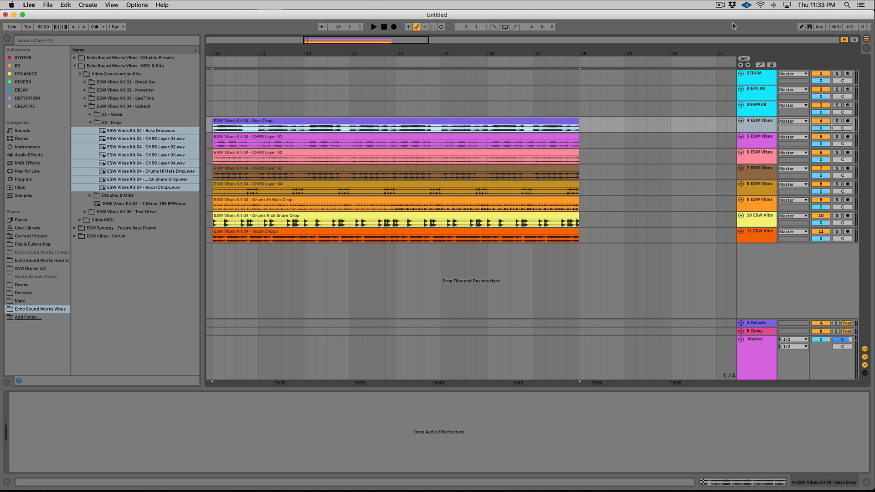
mouse_move(759, 140)
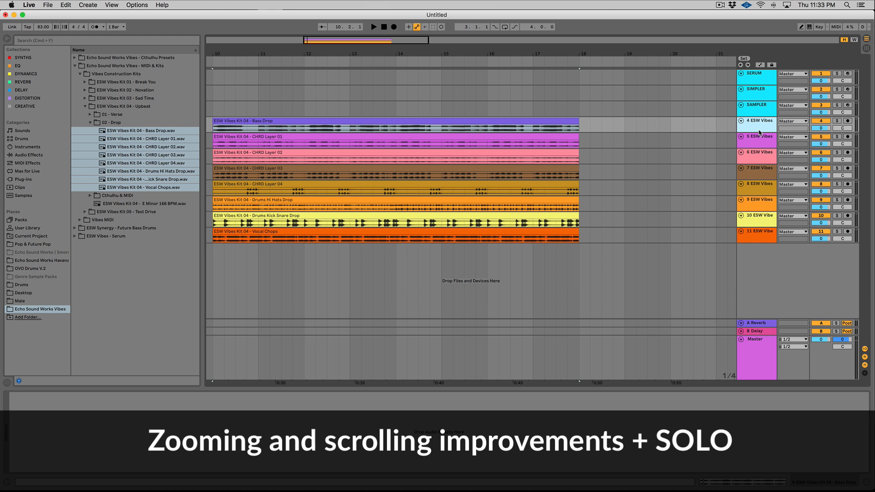
Solo CHRD Layer 01, add a new MIDI track with Wavetable and show the Dynamics collection.
left_click(836, 137)
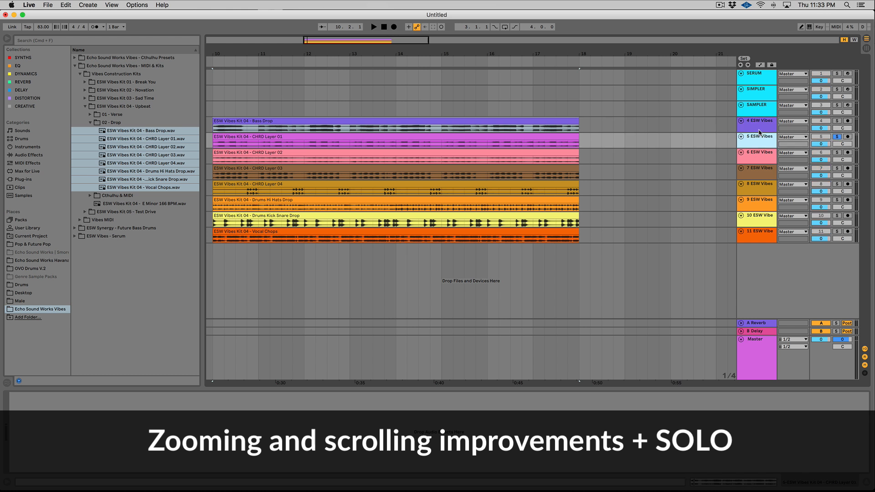
left_click(372, 27)
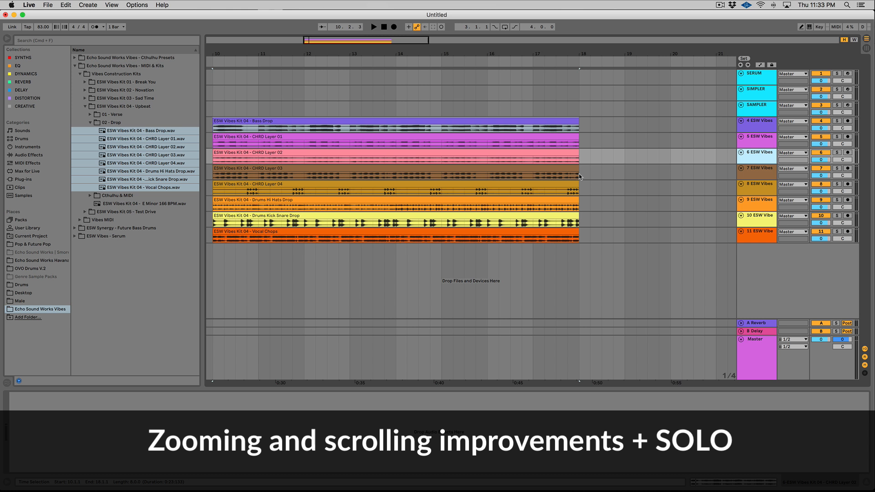
mouse_move(659, 156)
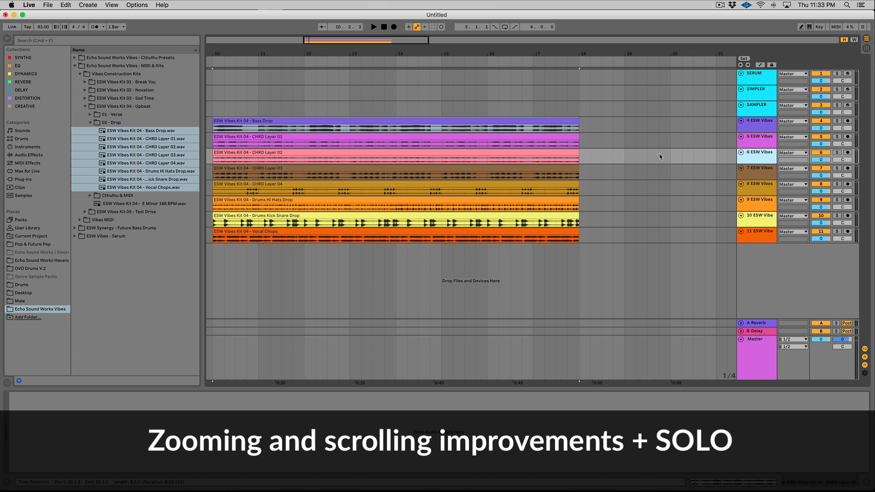
left_click(756, 121)
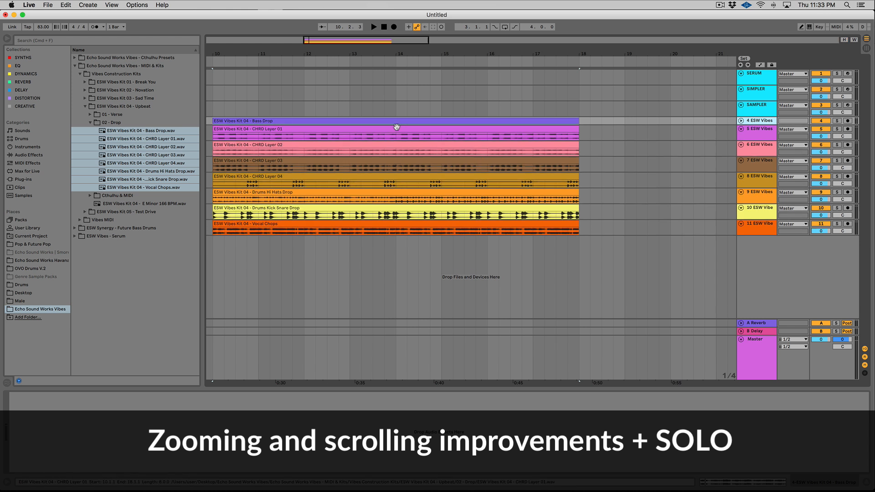
left_click(398, 162)
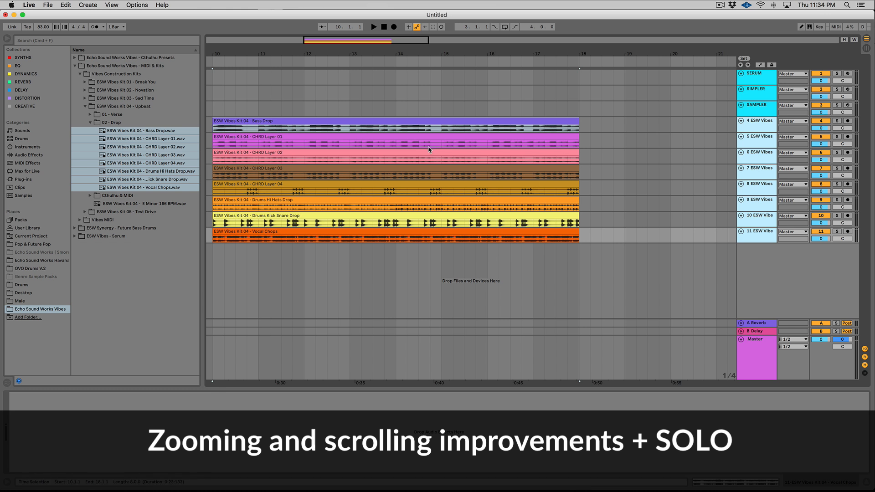
left_click(447, 143)
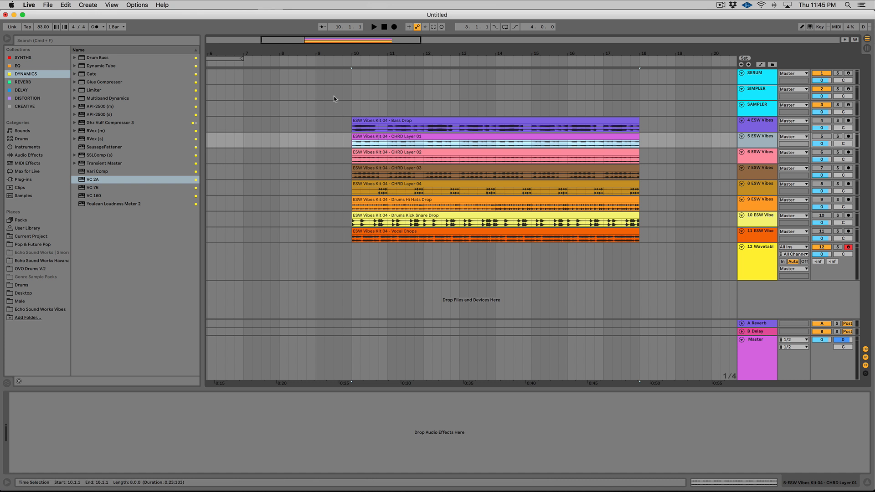
mouse_move(332, 100)
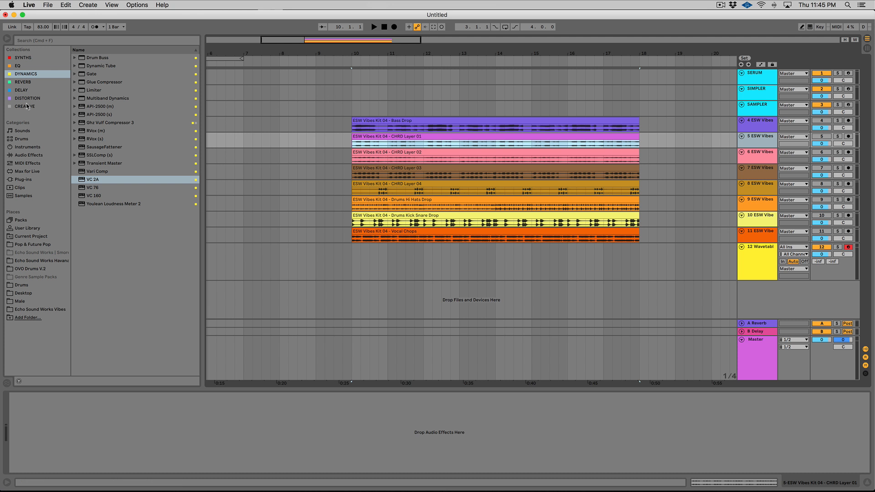
mouse_move(32, 149)
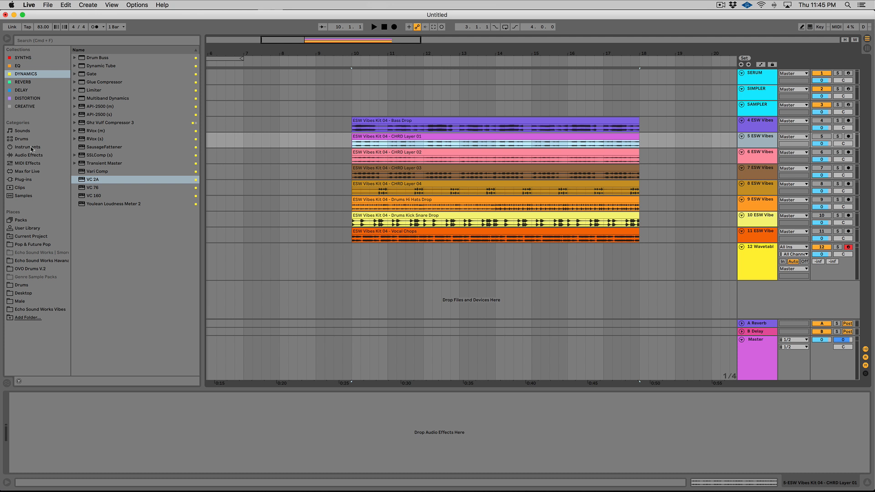
Add a Compressor to CHRD Layer 01 with its sidechain panel collapsed.
left_click(28, 155)
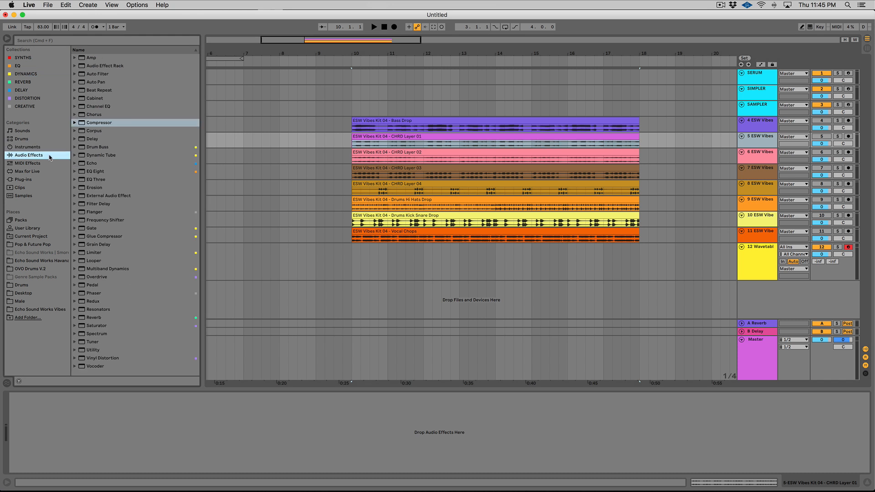
double_click(98, 122)
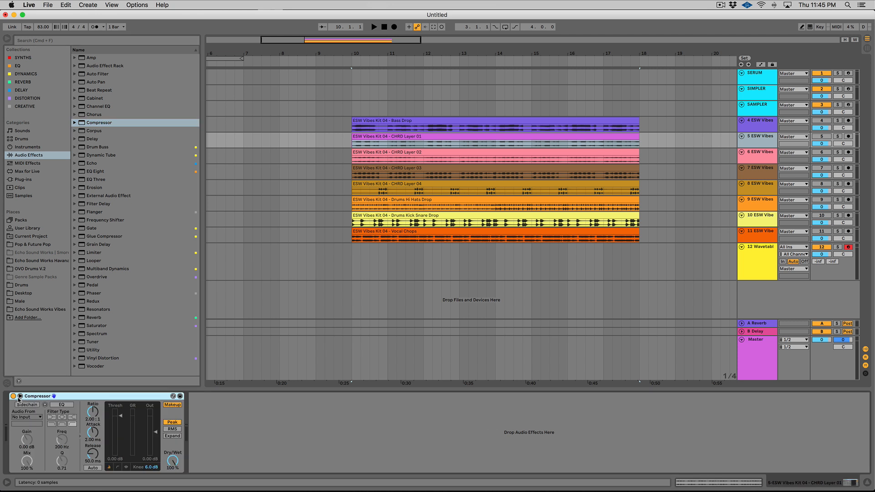
left_click(26, 405)
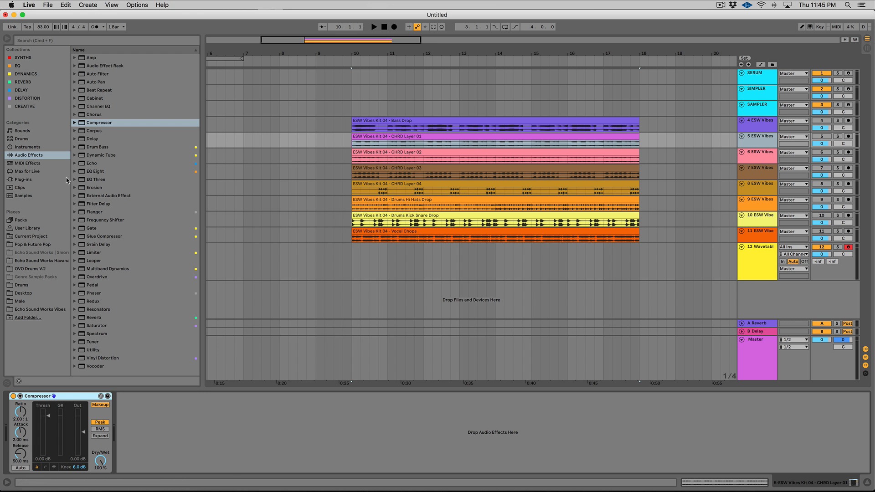
mouse_move(34, 106)
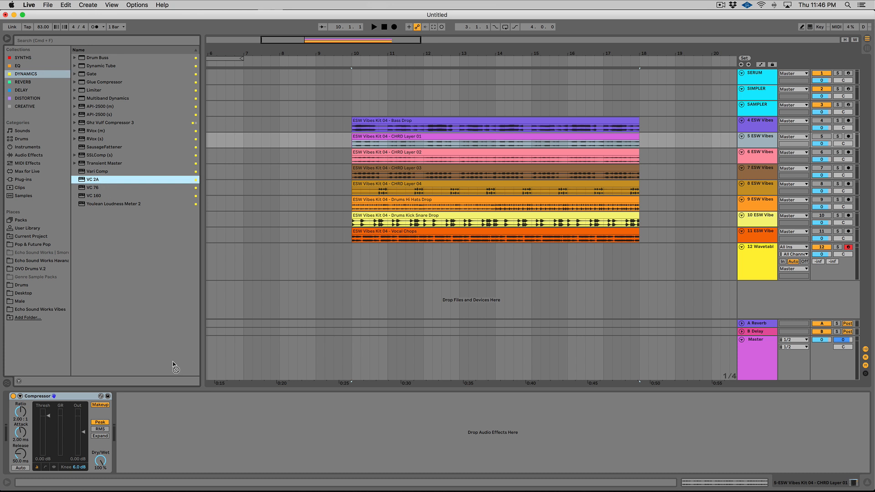
Add the VC 2A compressor plug-in after it and dismiss its plug-in window.
double_click(91, 179)
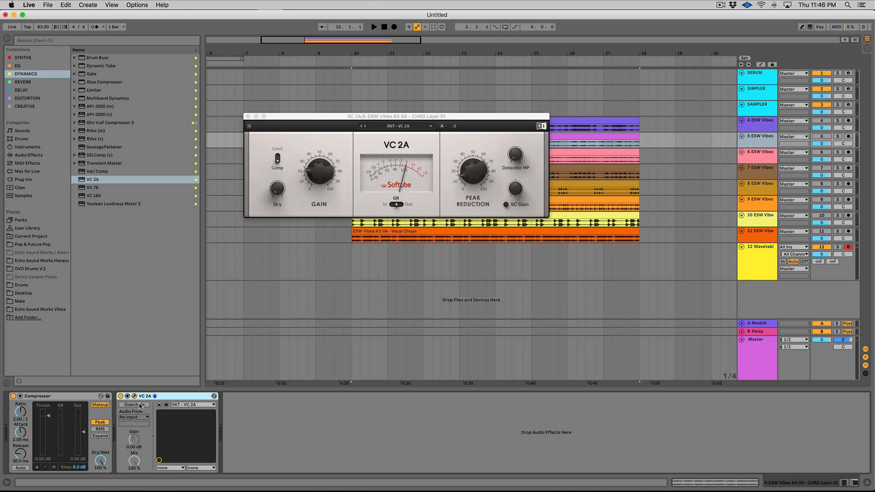
mouse_move(249, 115)
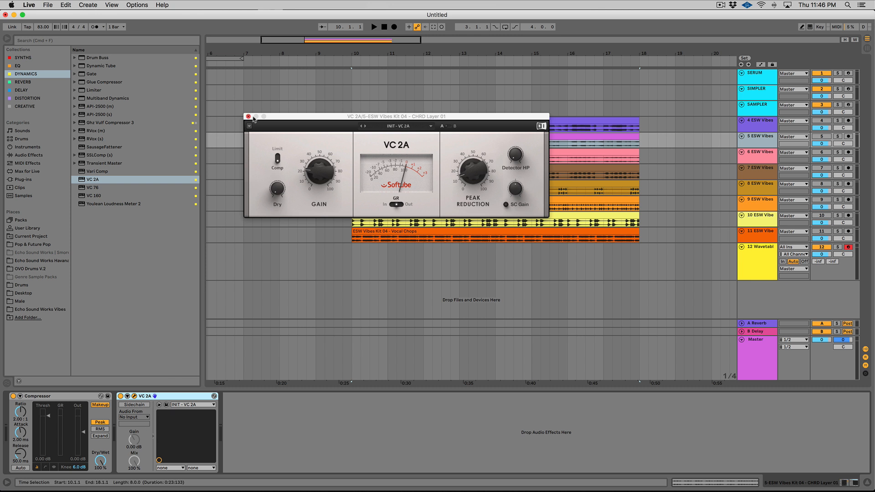
left_click(248, 116)
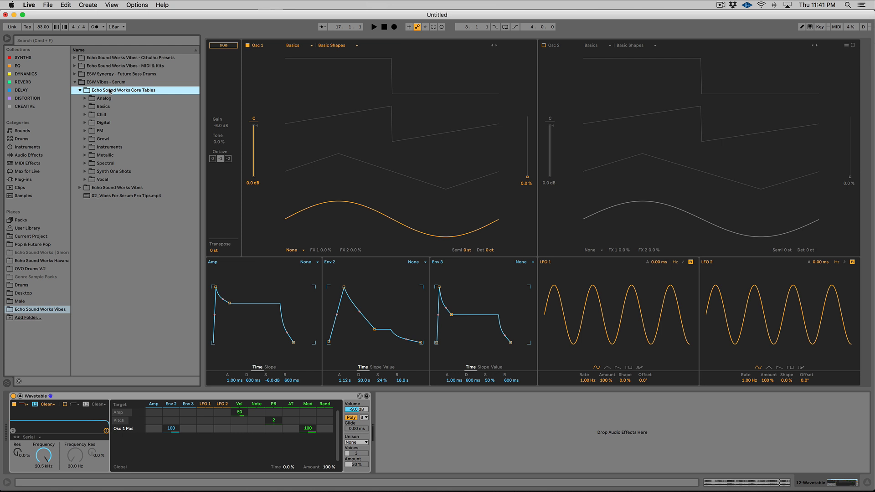
mouse_move(109, 141)
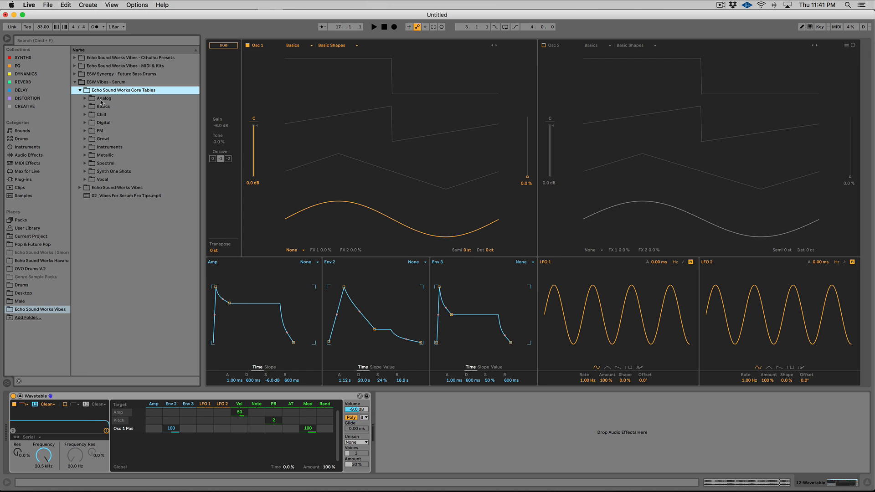
mouse_move(105, 114)
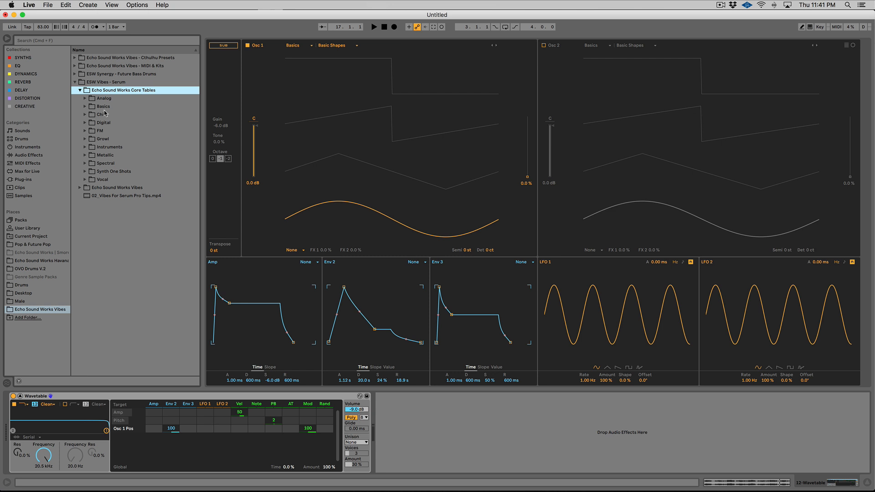
mouse_move(145, 111)
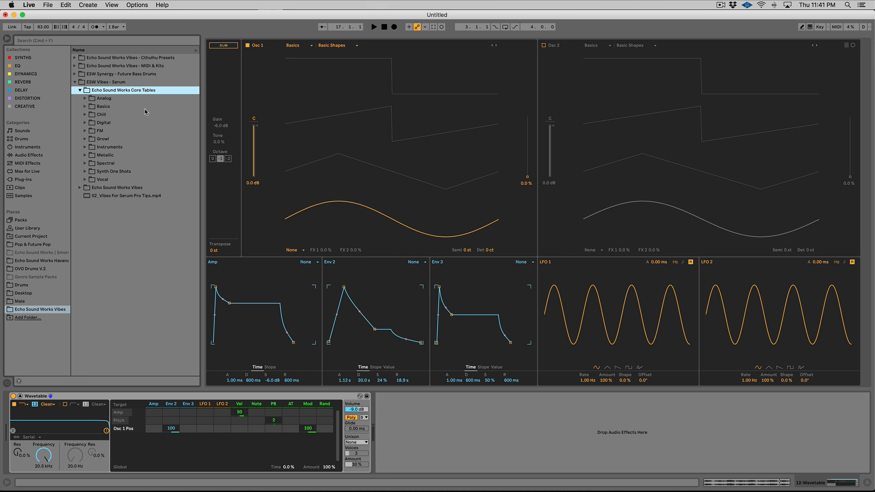
mouse_move(120, 121)
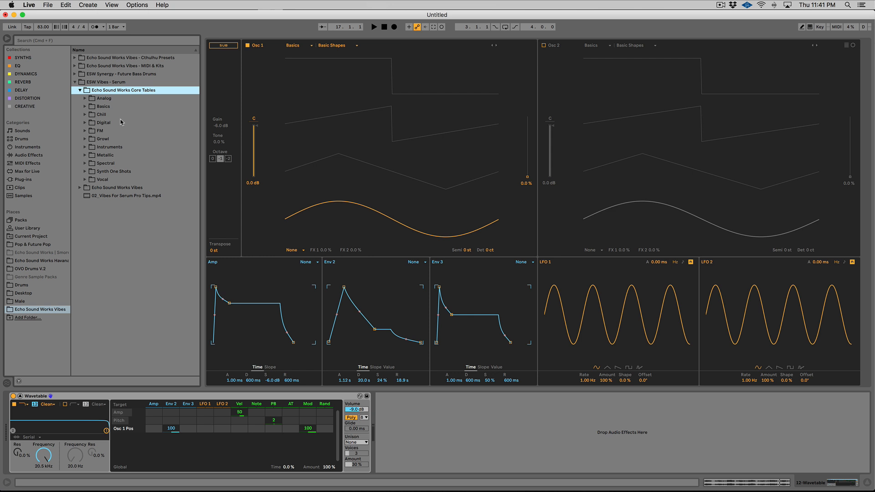
mouse_move(126, 138)
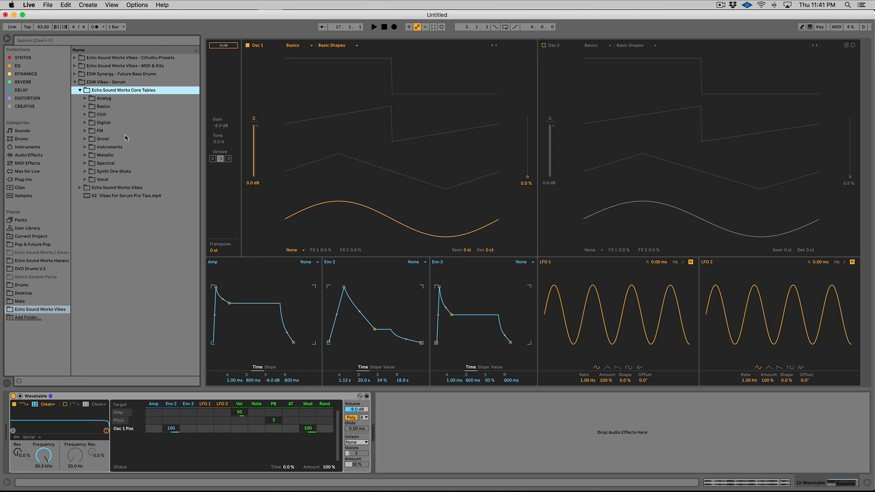
mouse_move(157, 217)
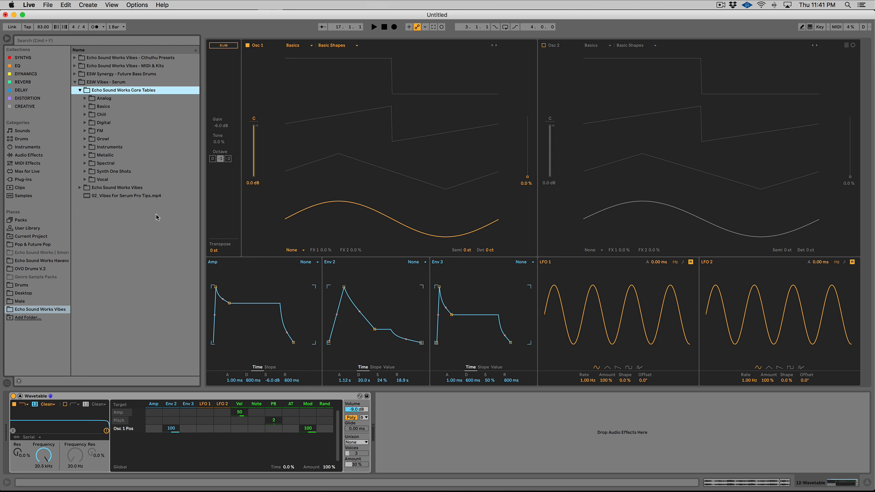
mouse_move(115, 159)
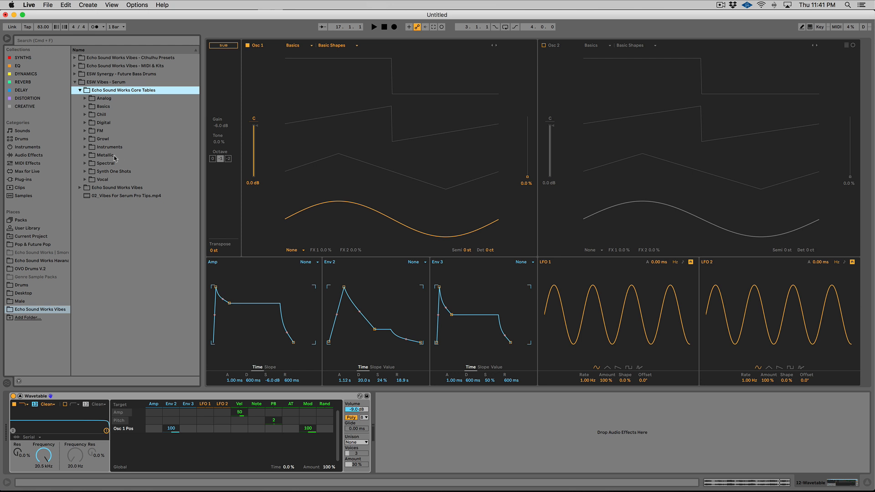
Load ESW Real - Cello.wav from the Instruments folder into Osc 1 and change its visualisation.
left_click(84, 146)
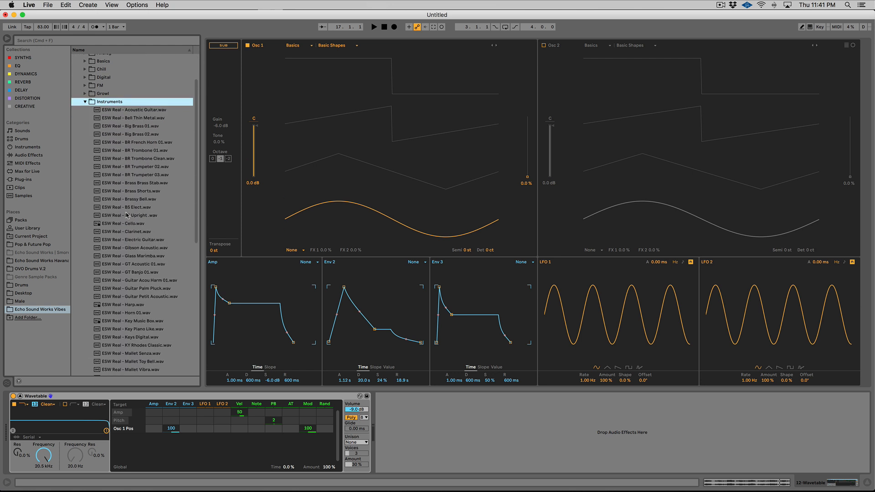
scroll("up", 3)
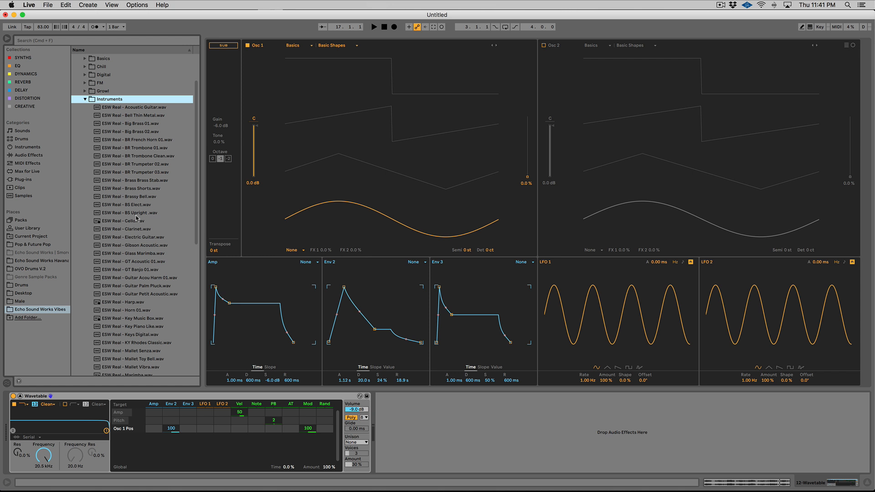
left_click(131, 220)
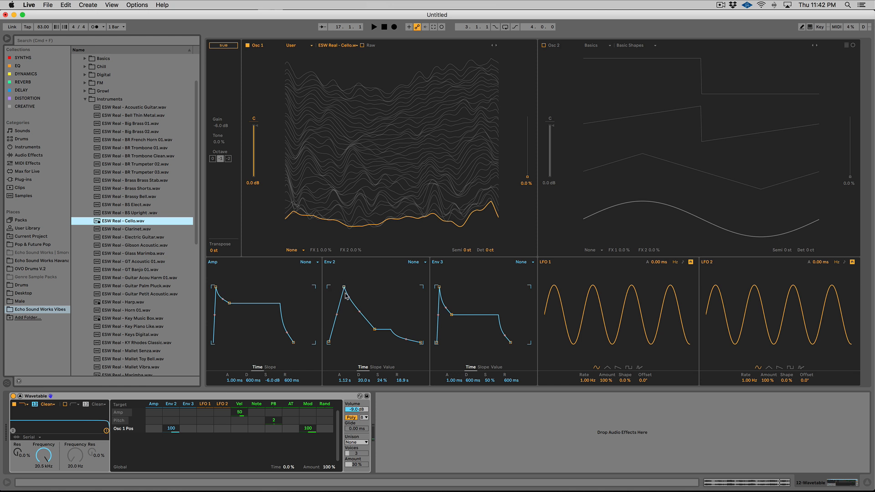
mouse_move(414, 185)
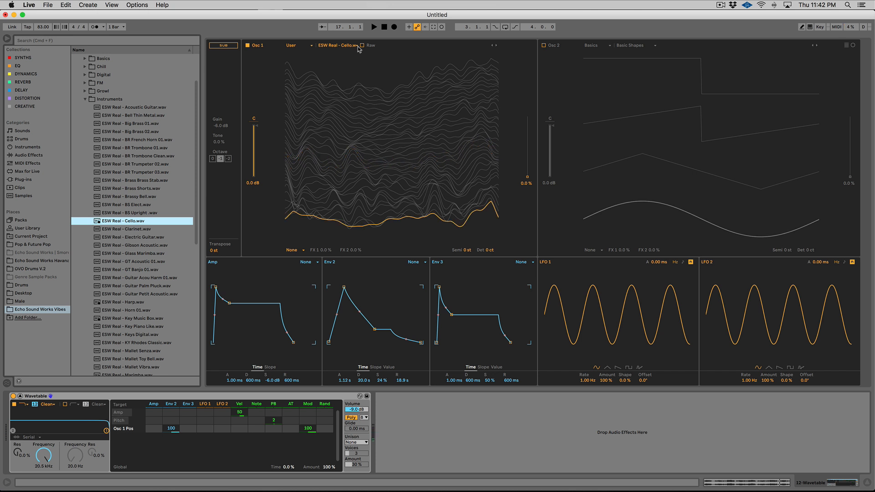
mouse_move(368, 156)
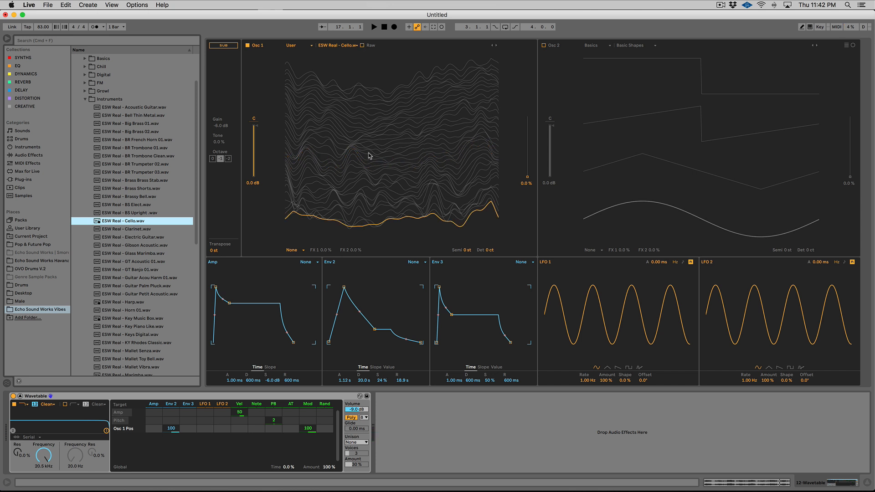
mouse_move(363, 184)
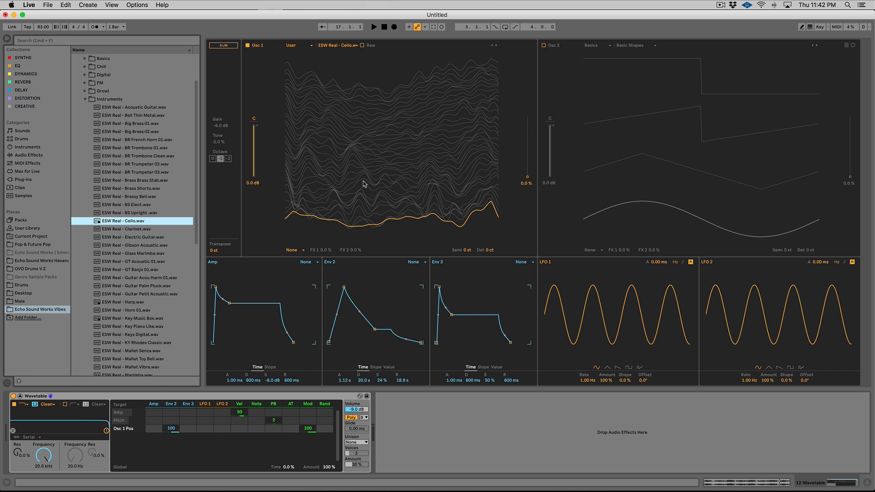
left_click(362, 46)
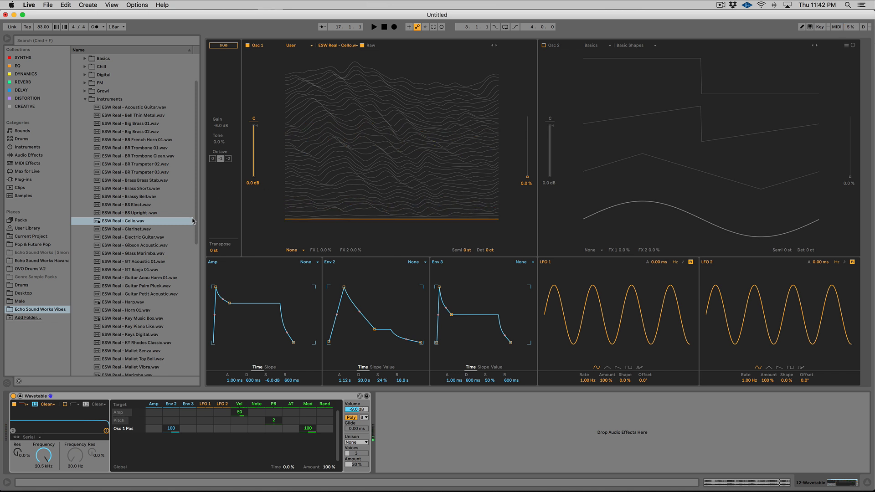
mouse_move(157, 282)
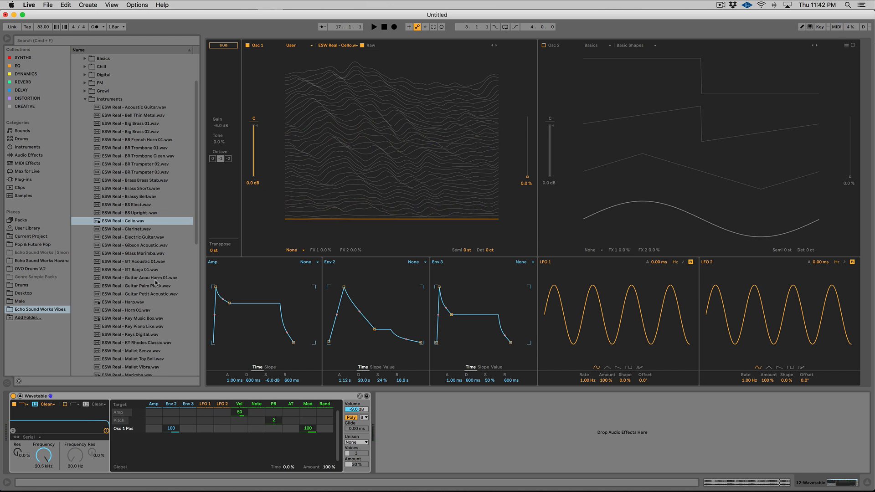
left_click(128, 302)
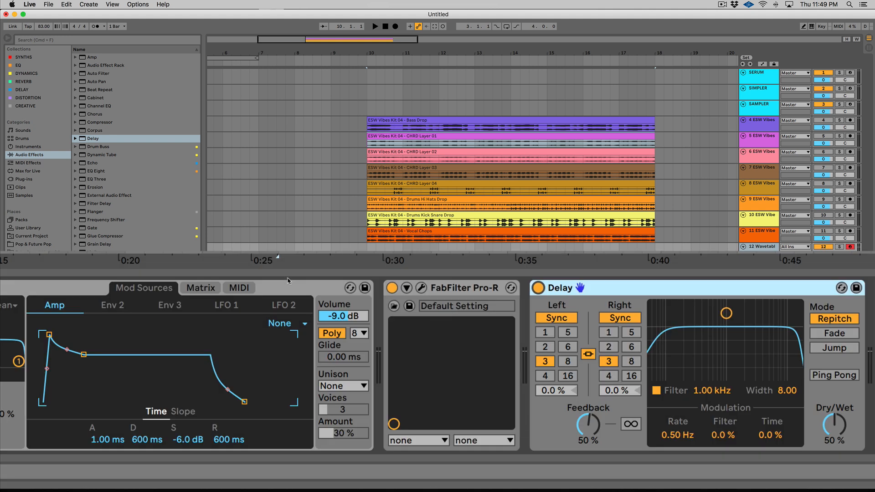
Try synced Delay divisions on both channels, settling on 8 sixteenths.
left_click(93, 162)
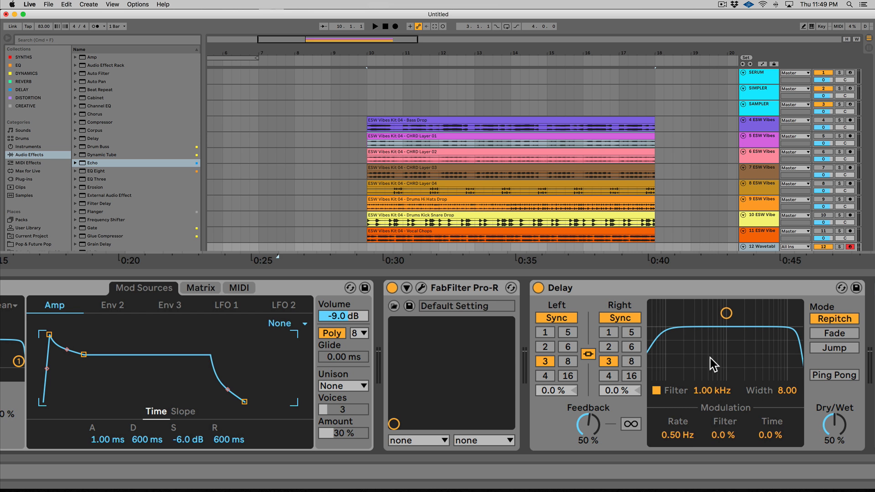
mouse_move(602, 307)
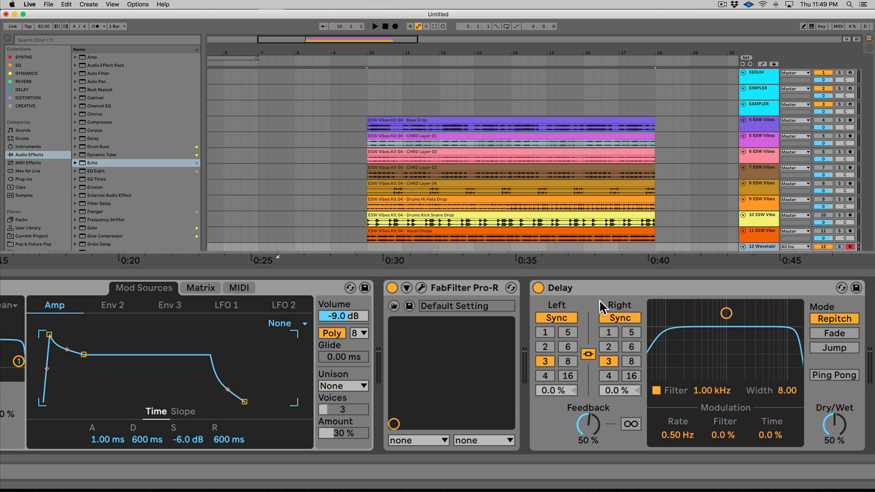
mouse_move(657, 300)
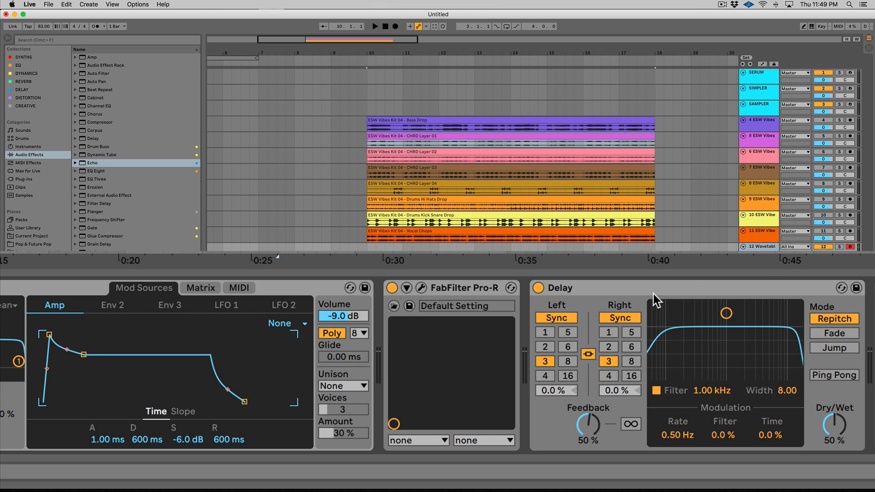
mouse_move(563, 347)
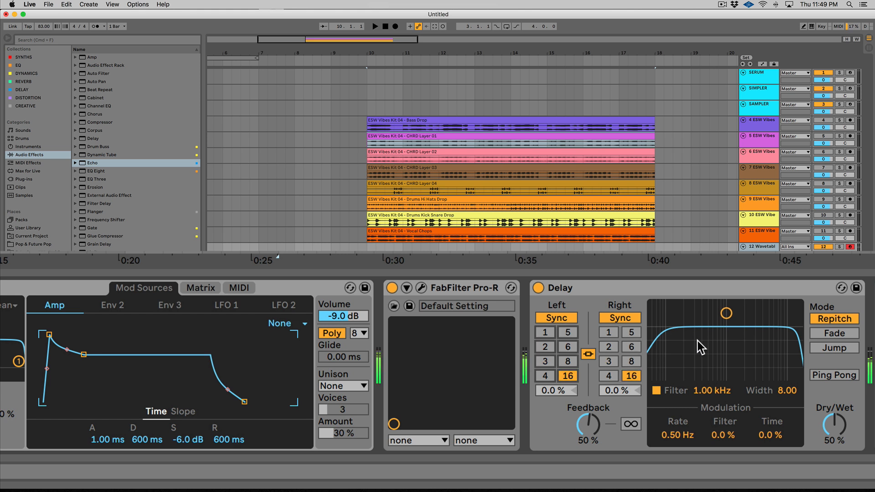
left_click(545, 376)
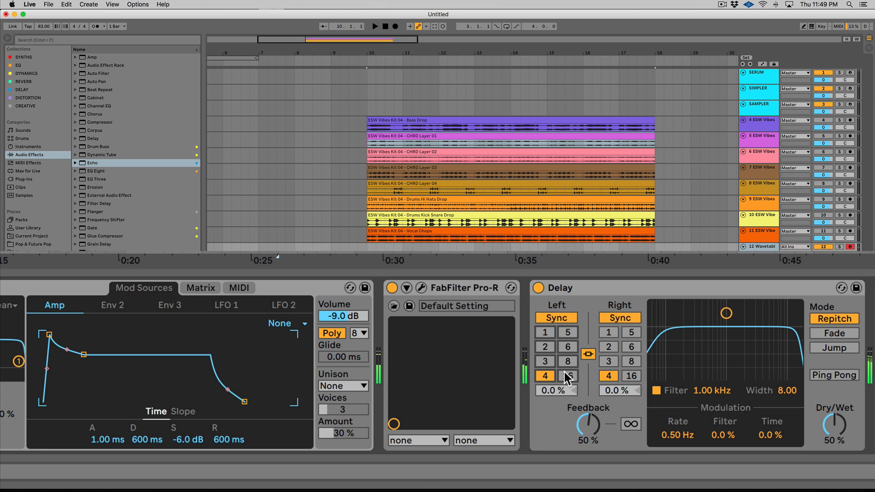
left_click(567, 361)
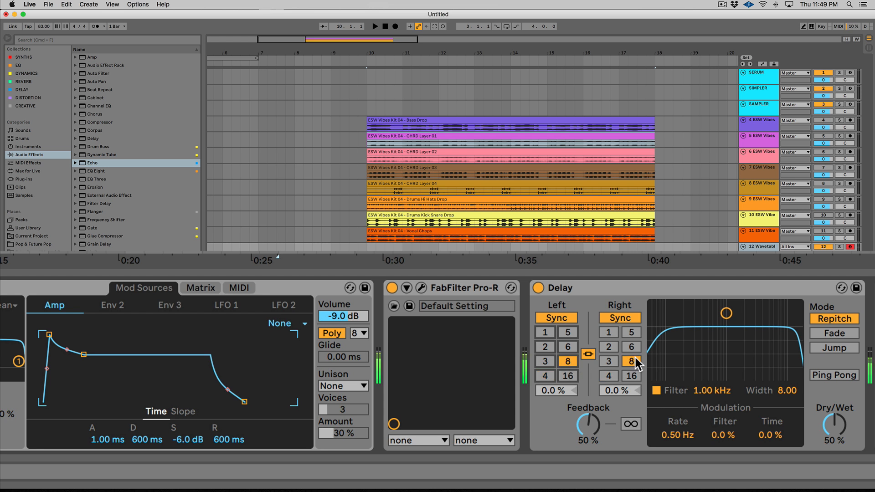
left_click(834, 334)
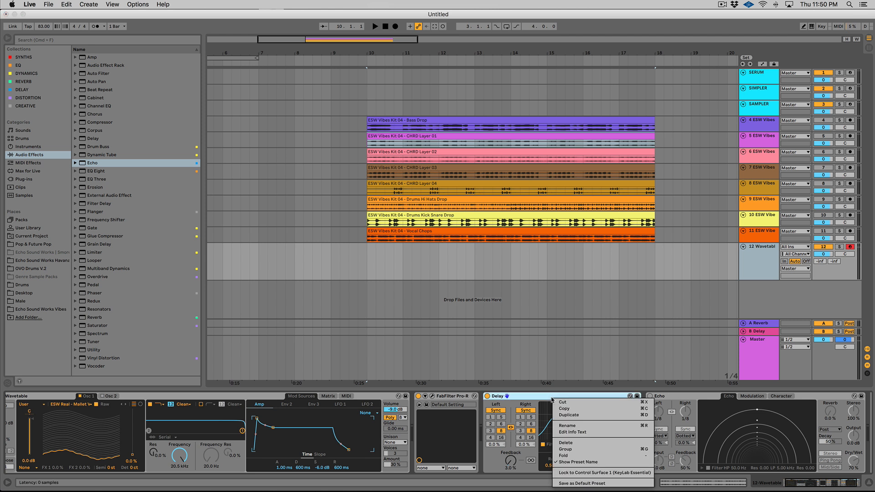
mouse_move(581, 443)
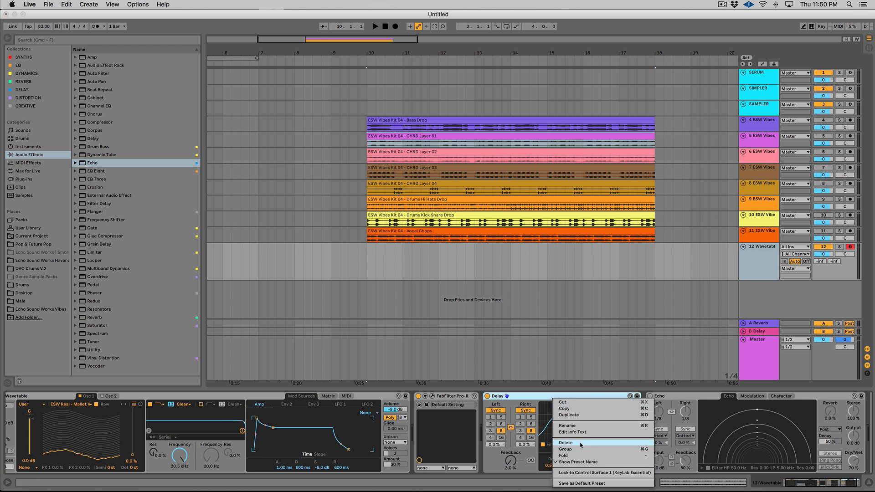
Delete the Delay and Echo devices from the Wavetable chain.
left_click(565, 442)
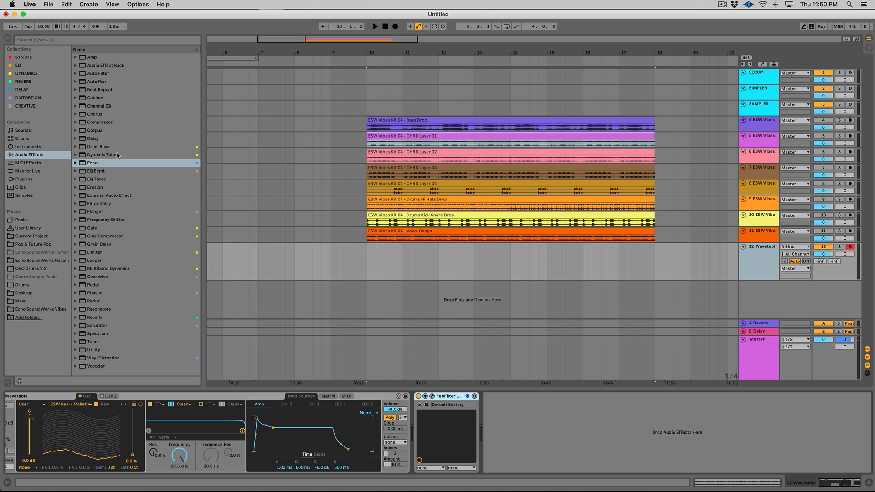
Add Channel EQ and then EQ Eight after FabFilter Pro-R on the Wavetable track.
left_click(98, 106)
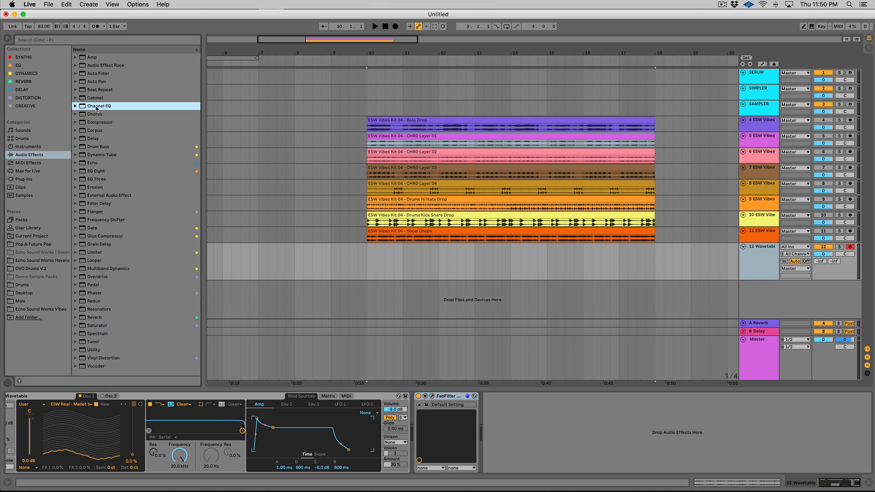
double_click(98, 105)
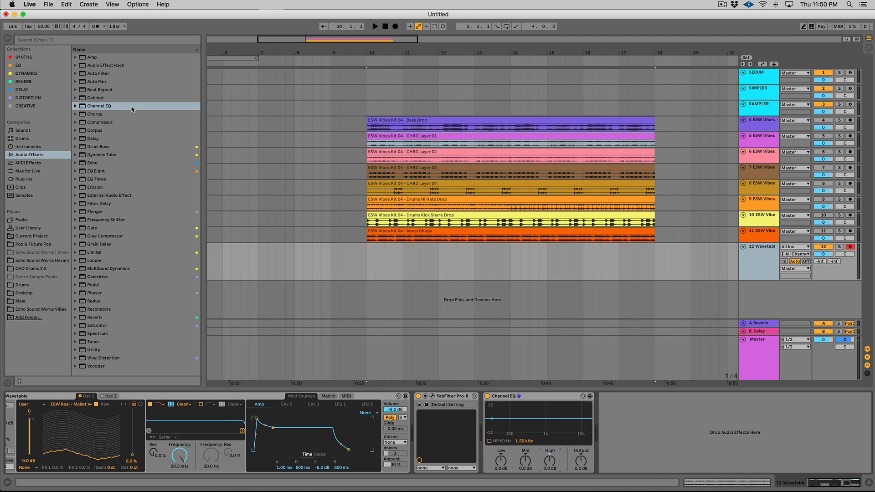
mouse_move(100, 170)
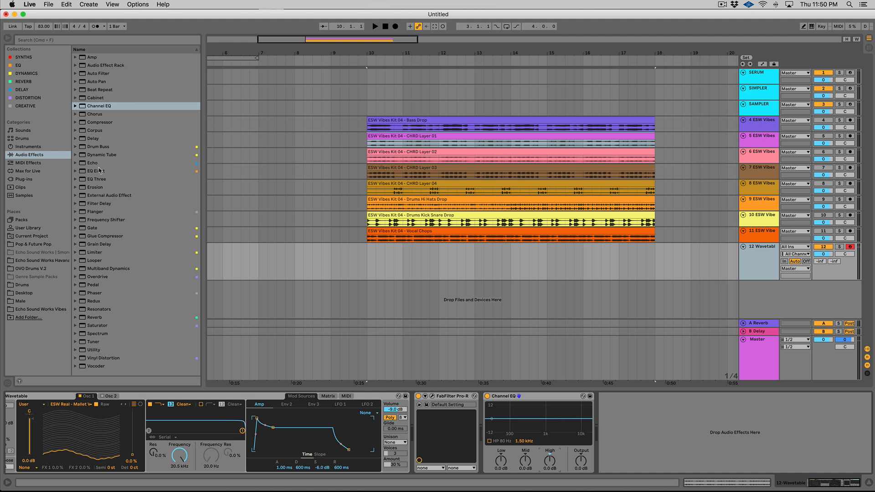
double_click(96, 171)
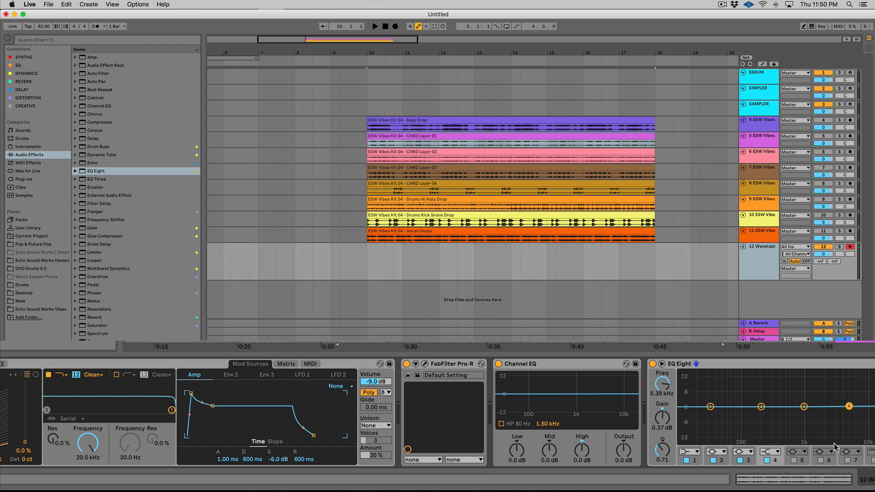
mouse_move(757, 396)
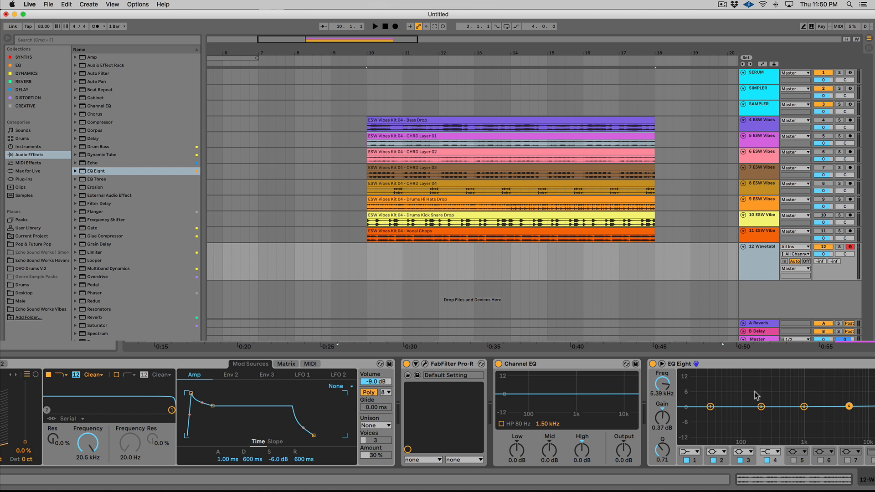
mouse_move(731, 391)
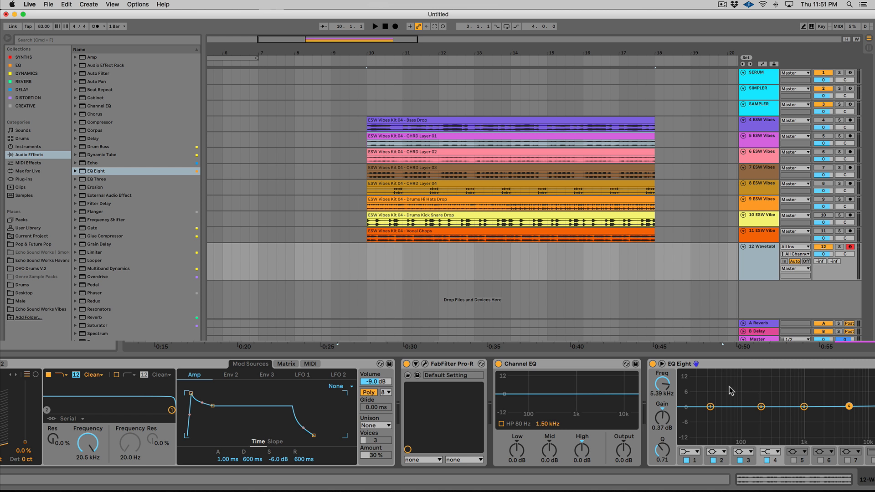
Adjust the Channel EQ bands and switch on its 80 Hz high-pass filter.
left_click(653, 363)
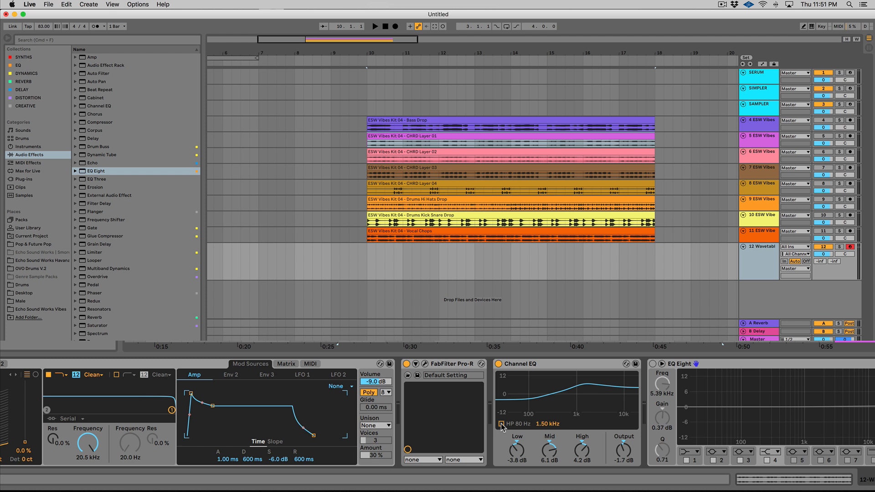
left_click(500, 423)
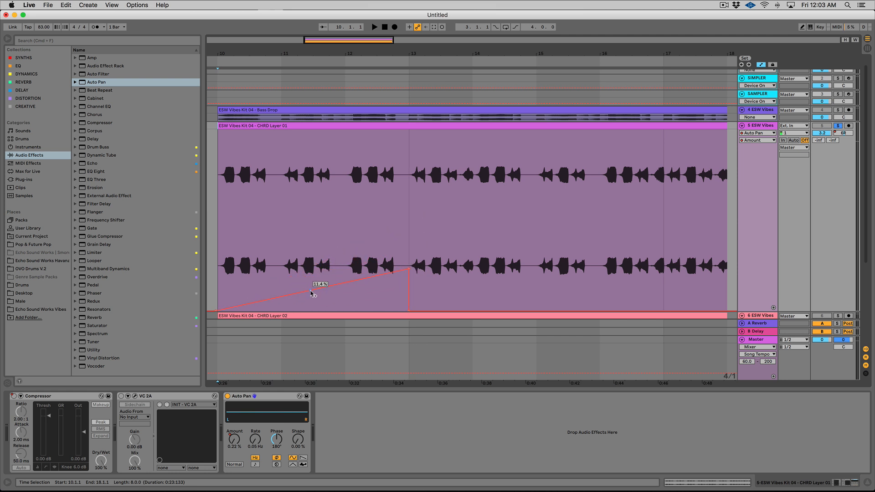
Clear the Auto Pan Amount envelope so it sits flat at 0%.
right_click(311, 293)
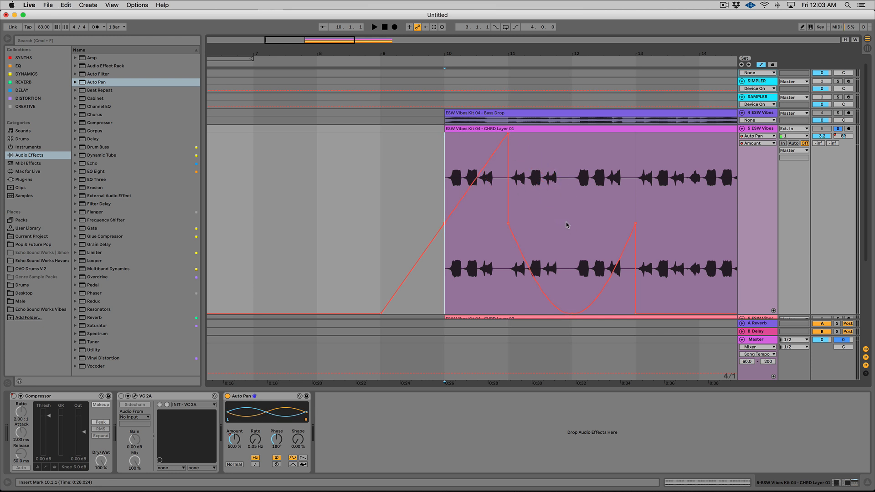
right_click(566, 225)
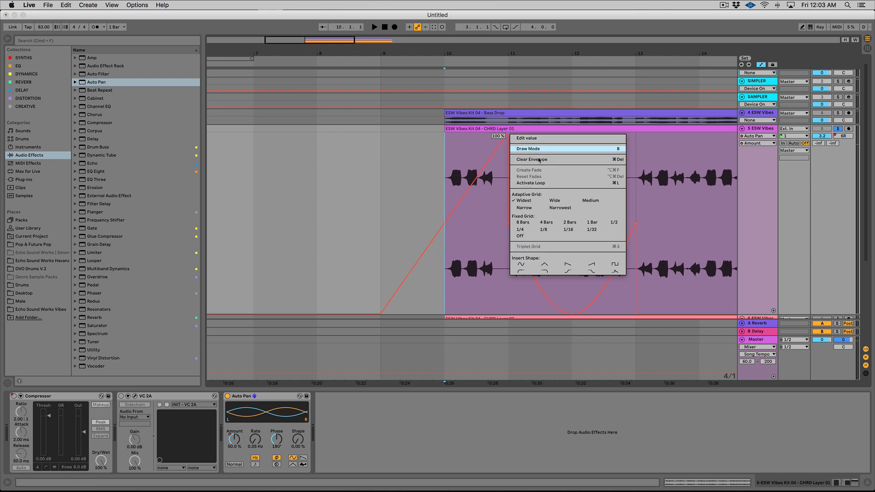
left_click(531, 159)
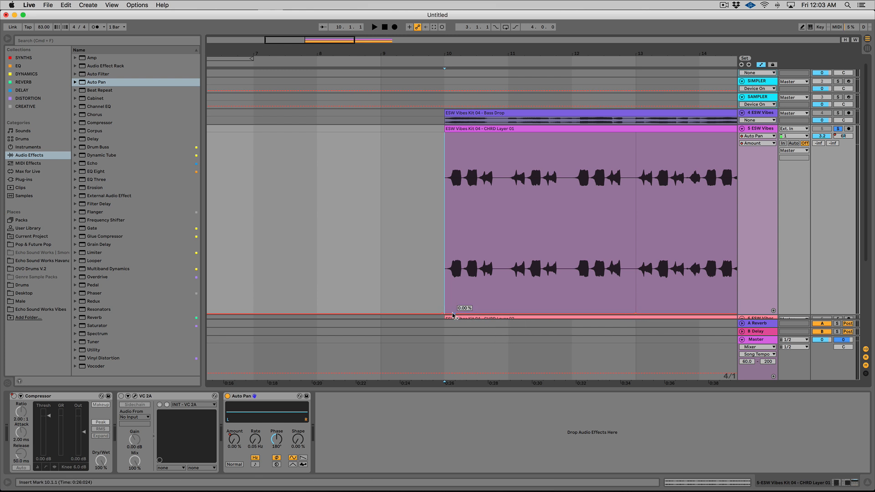
Insert a sine-wave shape into the selected Auto Pan Amount range.
right_click(452, 315)
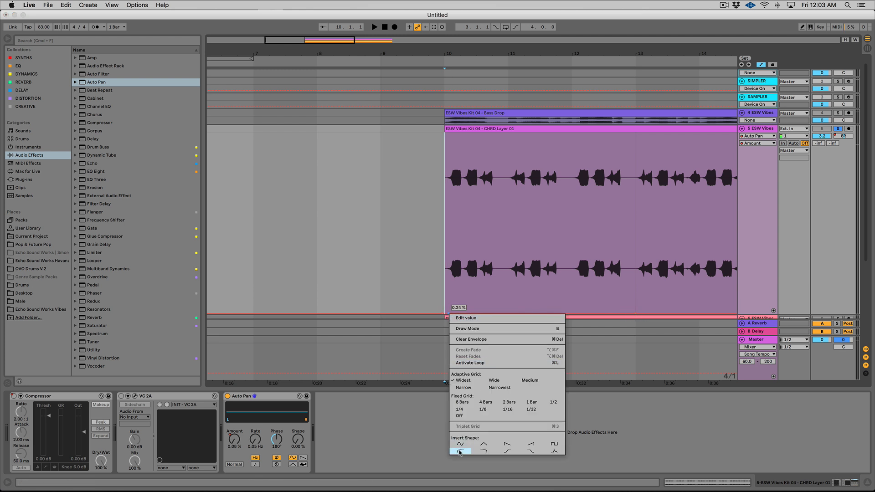
left_click(461, 443)
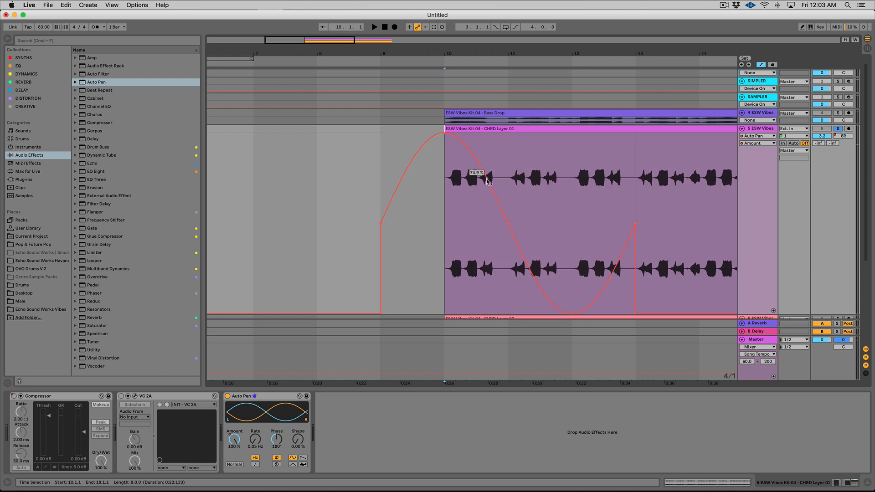
Insert a square pulsing shape over a later automation range.
right_click(488, 182)
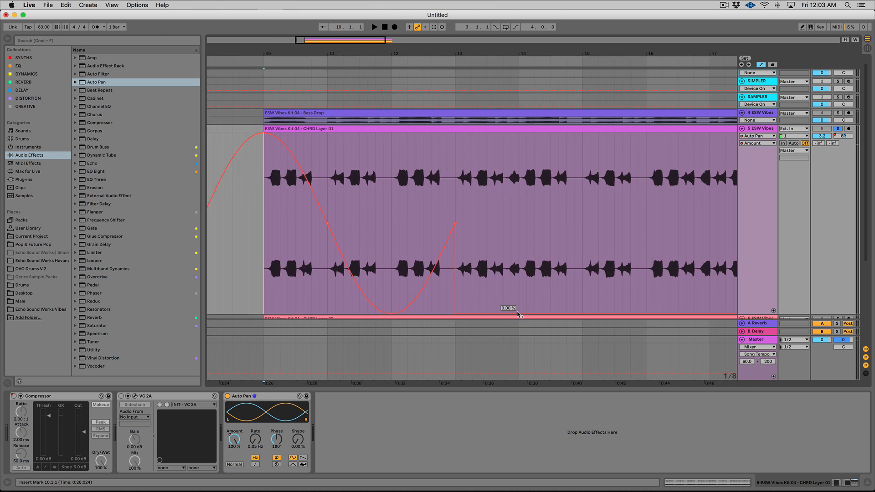
right_click(518, 307)
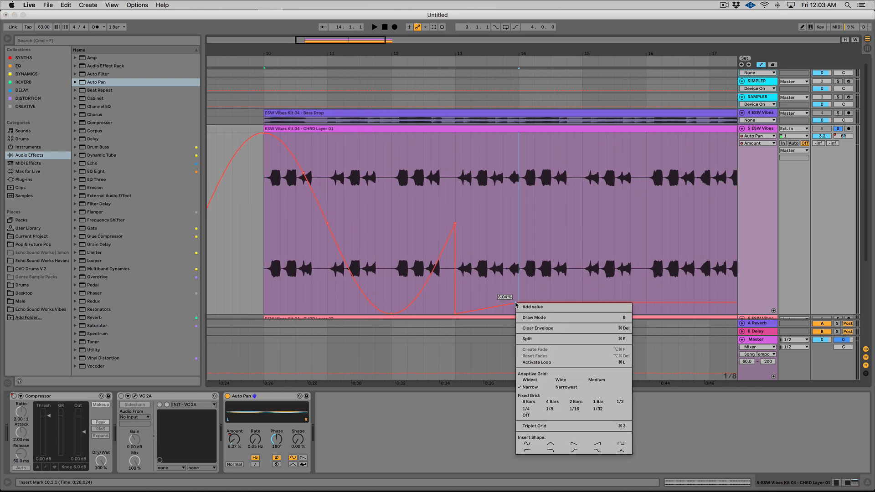
left_click(531, 306)
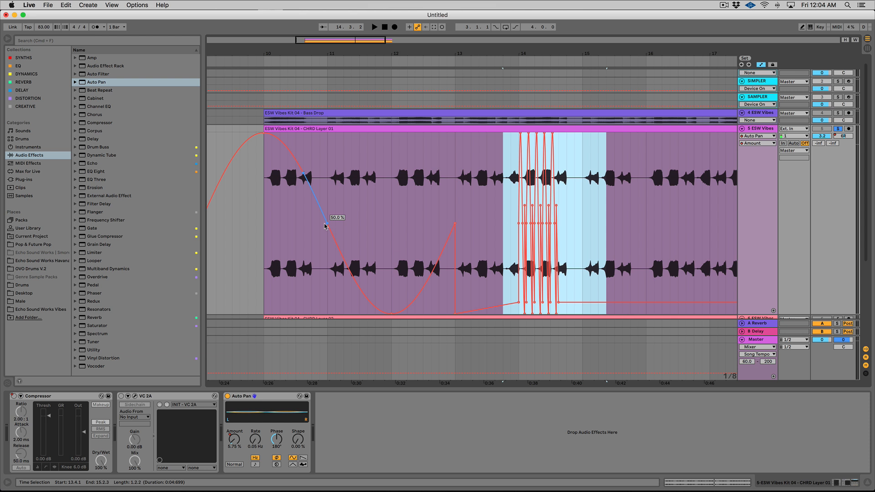
Set the breakpoint after the sine peak to 0.30% via Edit Value.
right_click(327, 225)
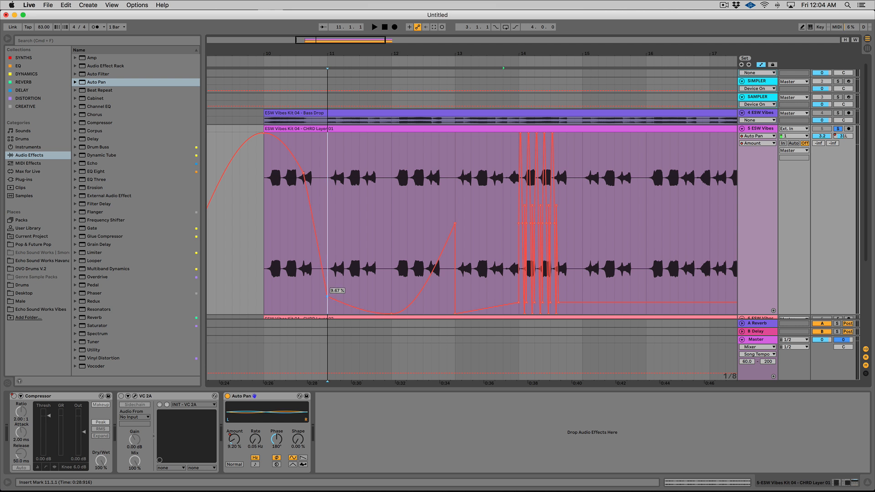
right_click(329, 257)
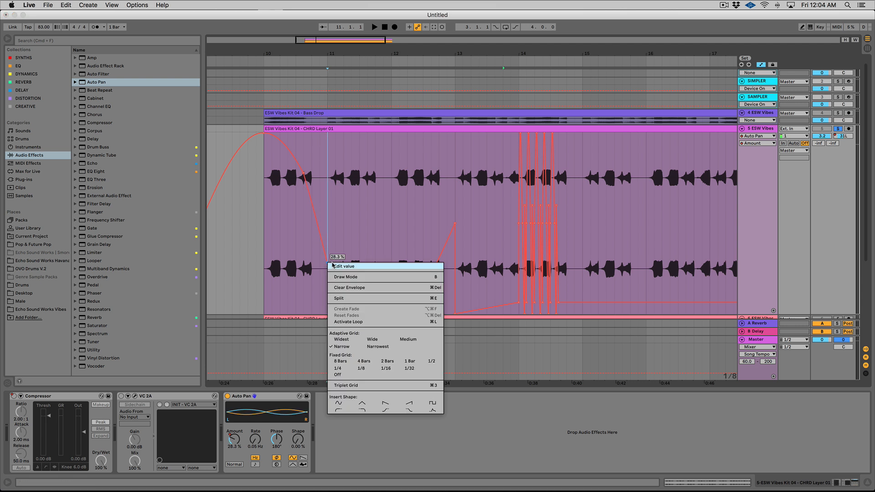
left_click(346, 265)
type("0.3")
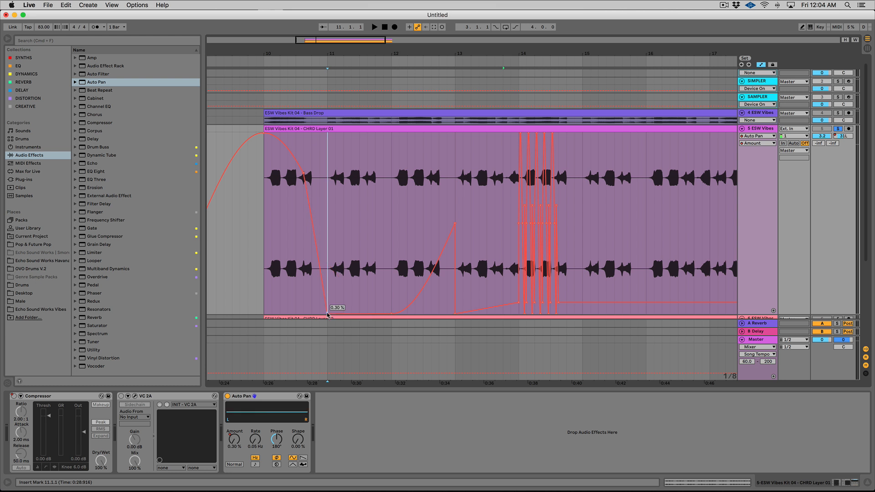
mouse_move(363, 307)
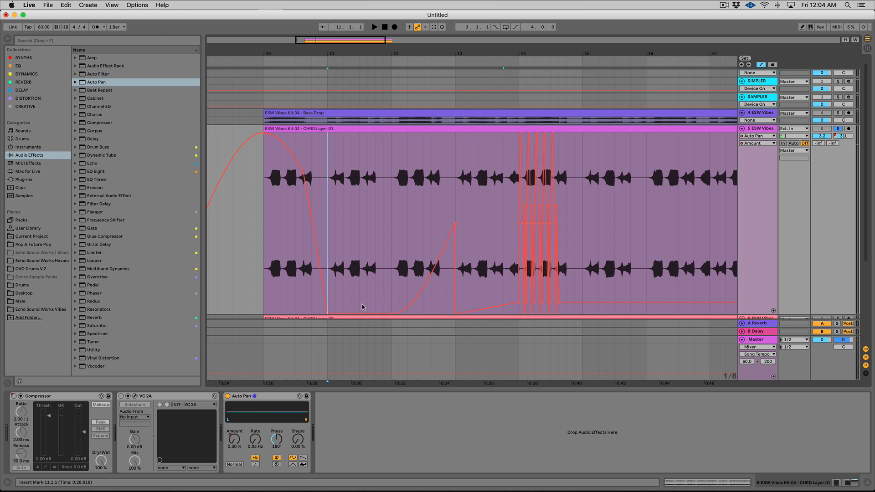
mouse_move(352, 306)
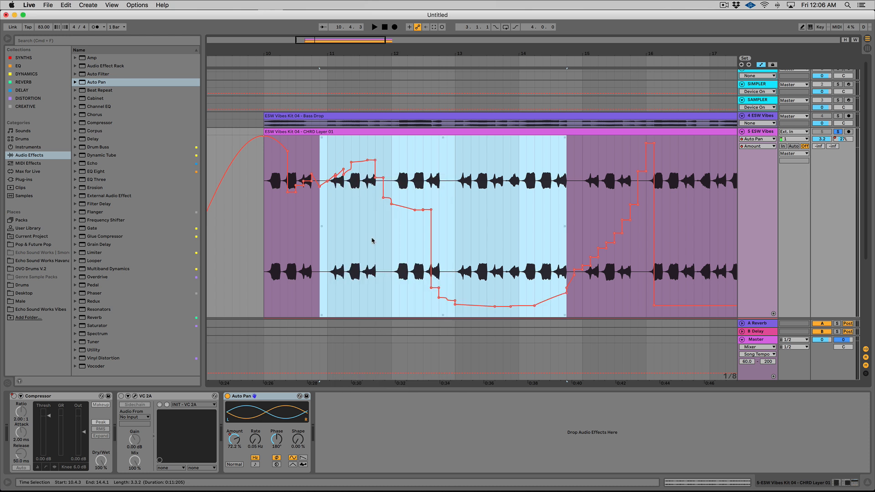
Simplify the drawn Auto Pan Amount envelope on CHRD Layer 01, then clear it back to 0%.
right_click(365, 162)
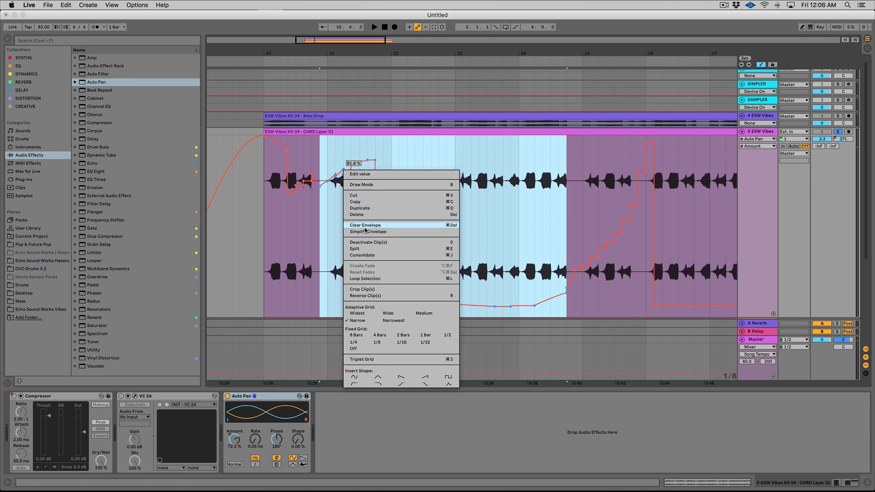
left_click(365, 225)
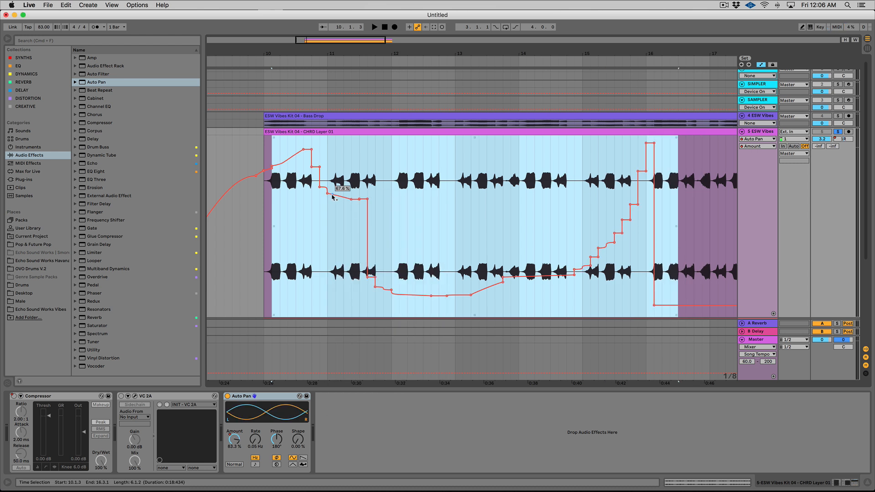
right_click(331, 197)
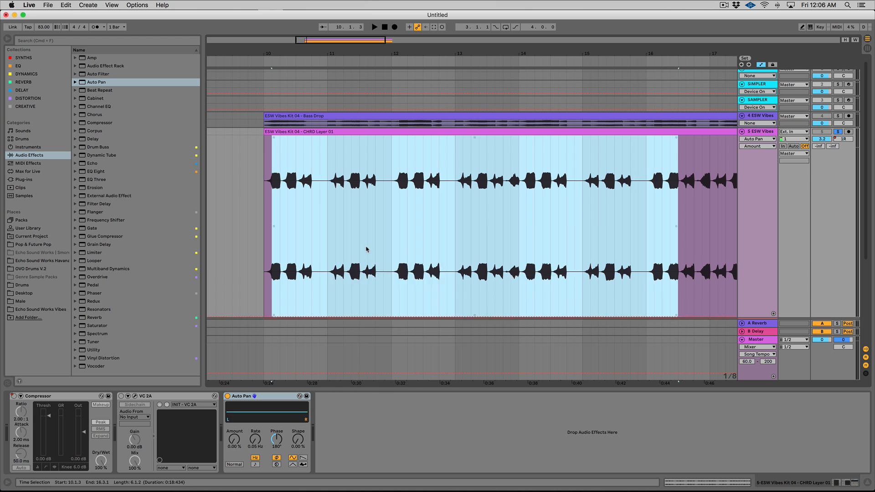
mouse_move(734, 11)
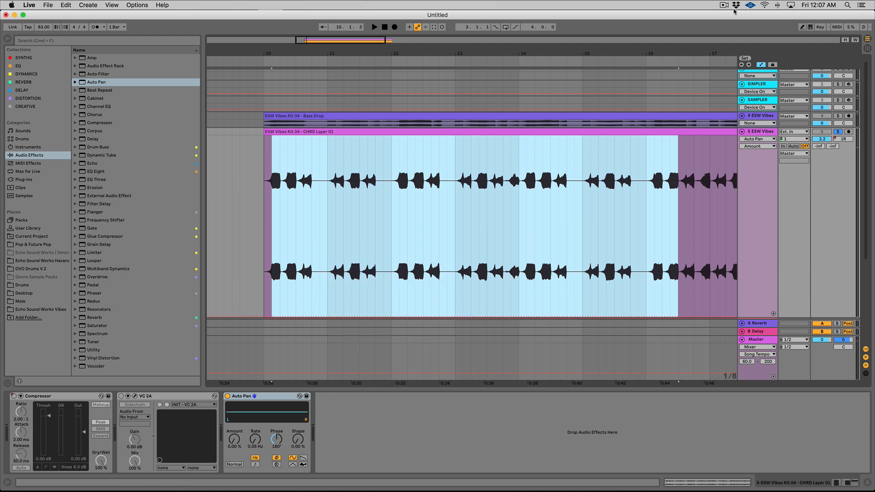
left_click(725, 4)
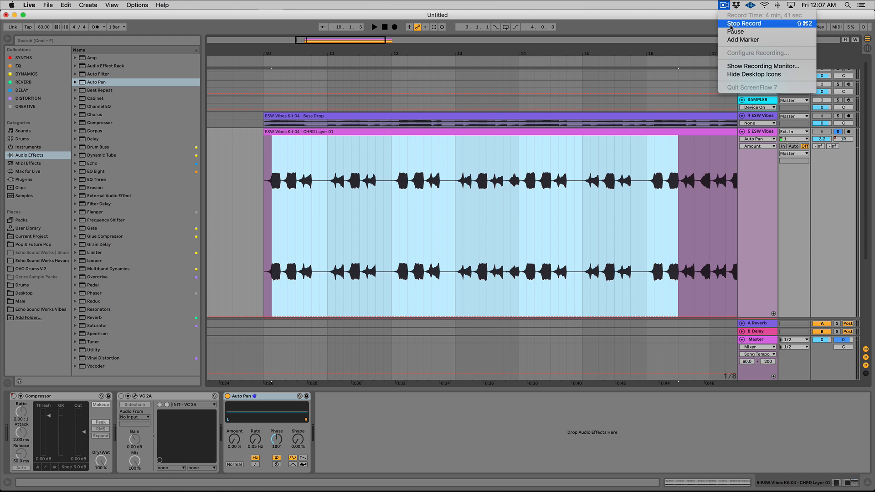
left_click(745, 23)
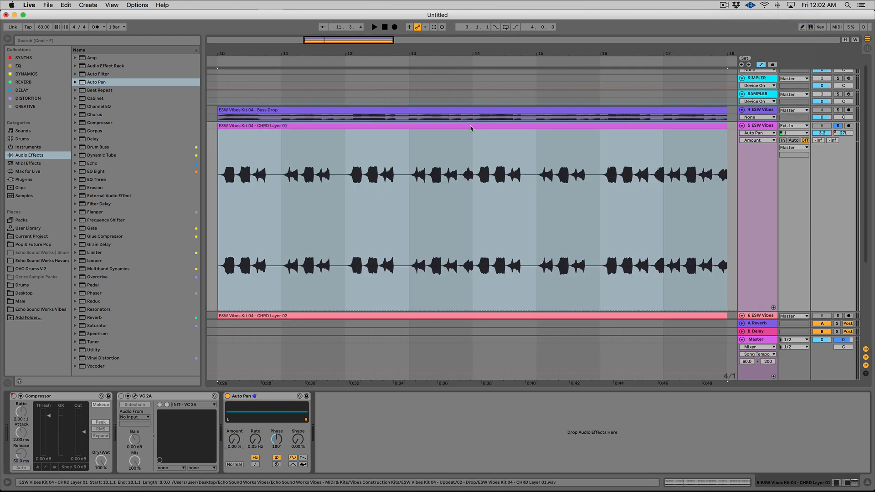